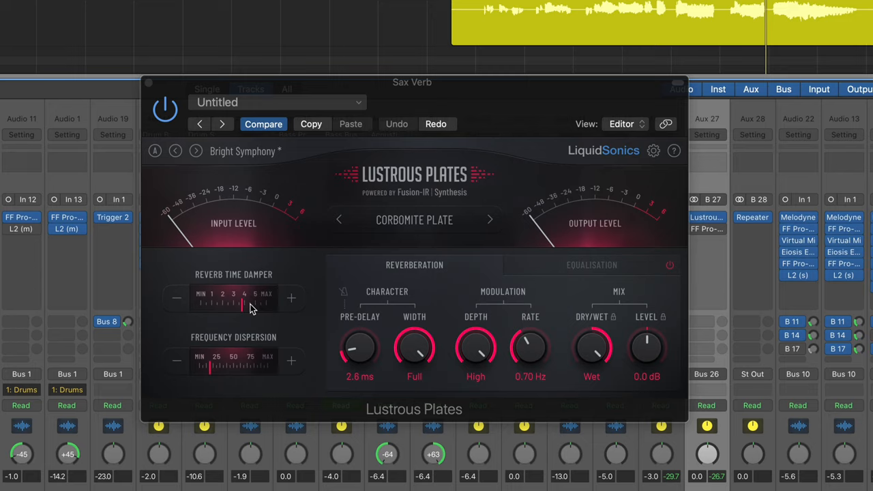
mouse_move(247, 309)
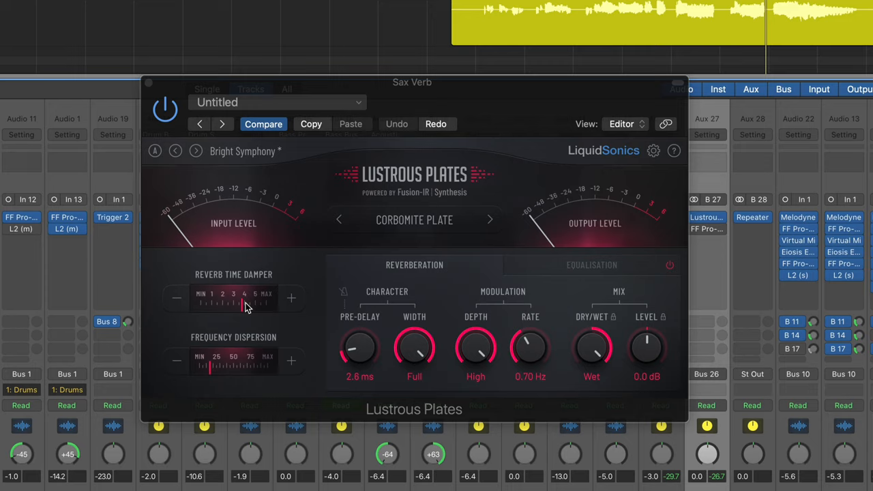
mouse_move(245, 314)
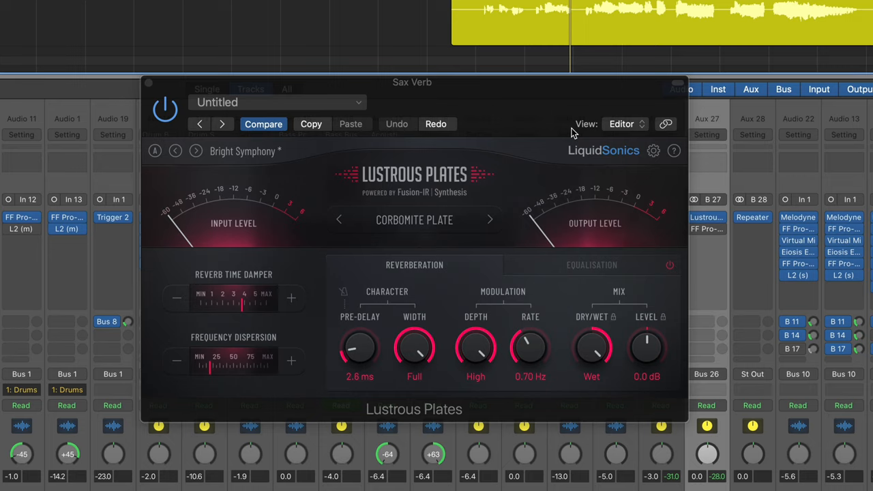
mouse_move(613, 343)
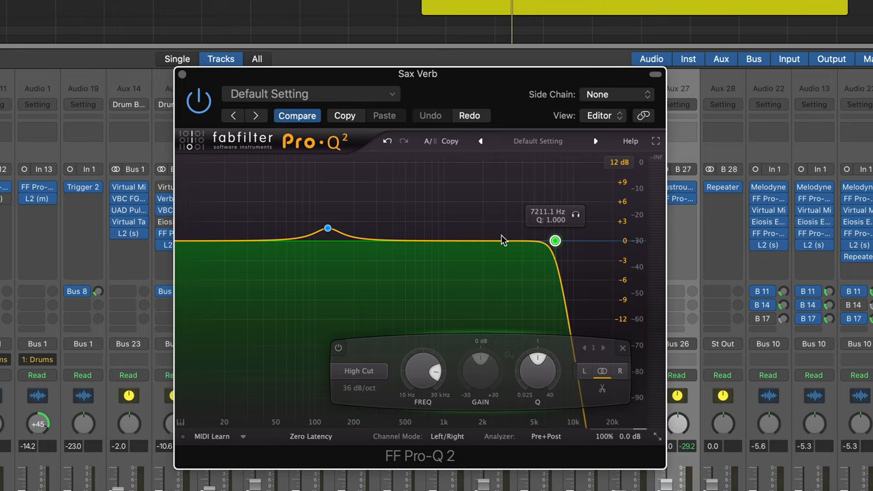
mouse_move(580, 254)
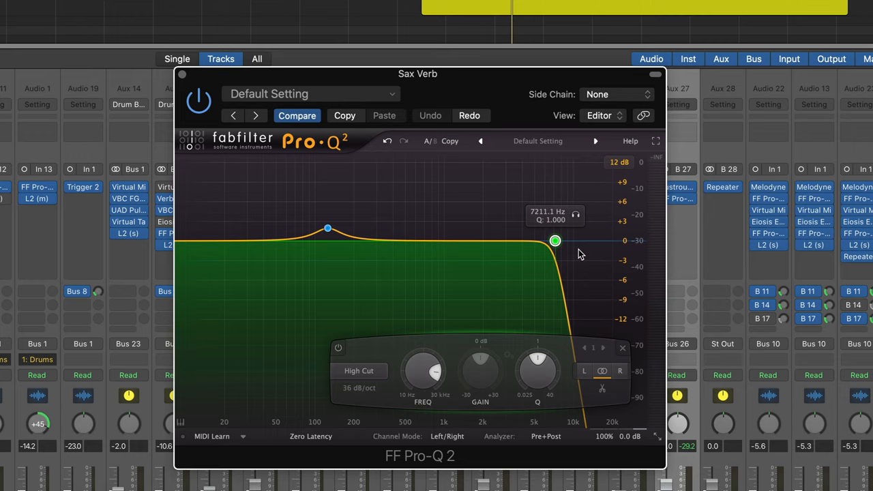
Sweep the Pro-Q 2 high cut fully up, down to ~1.8 kHz, then settle near 7 kHz
left_click_drag(554, 240, 570, 240)
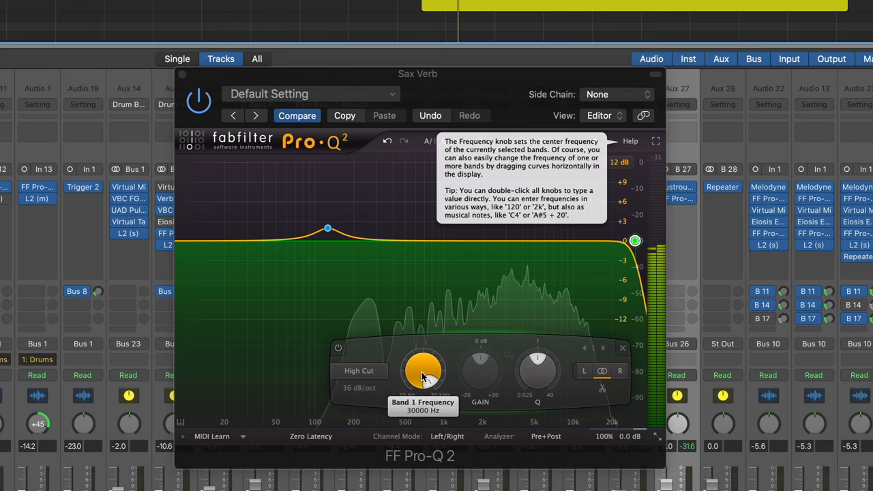
left_click_drag(635, 241, 476, 240)
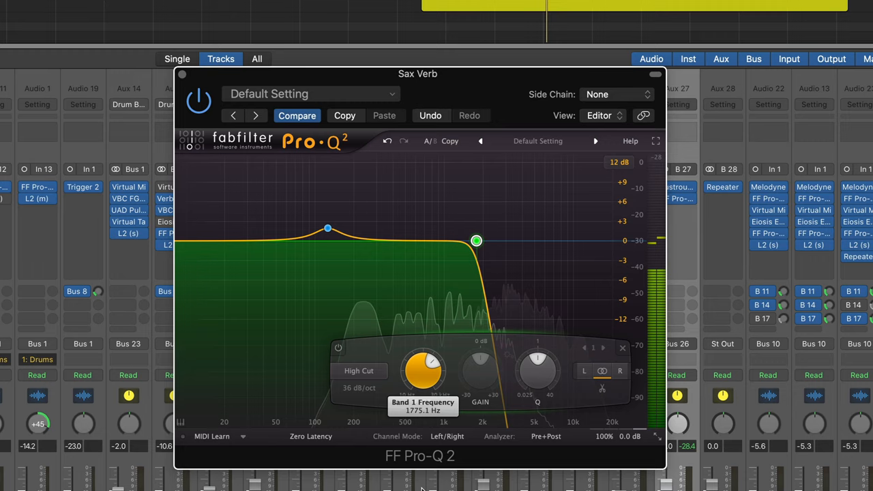
left_click_drag(476, 240, 554, 240)
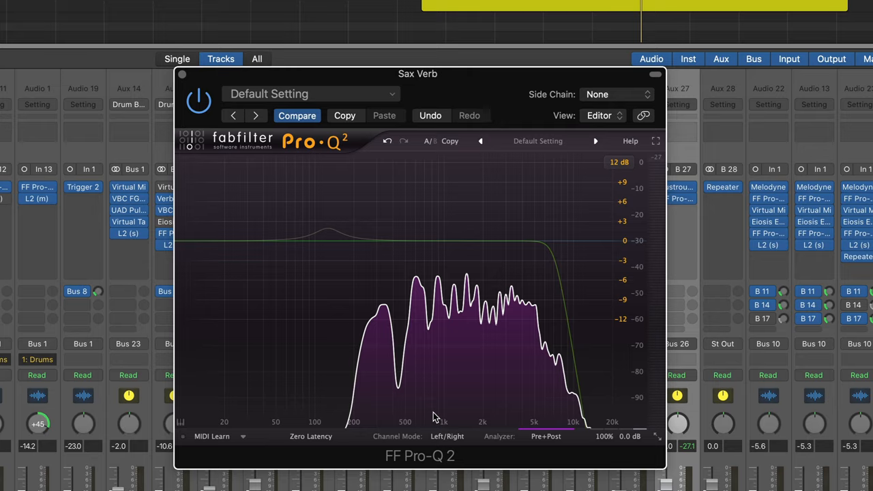
left_click(327, 229)
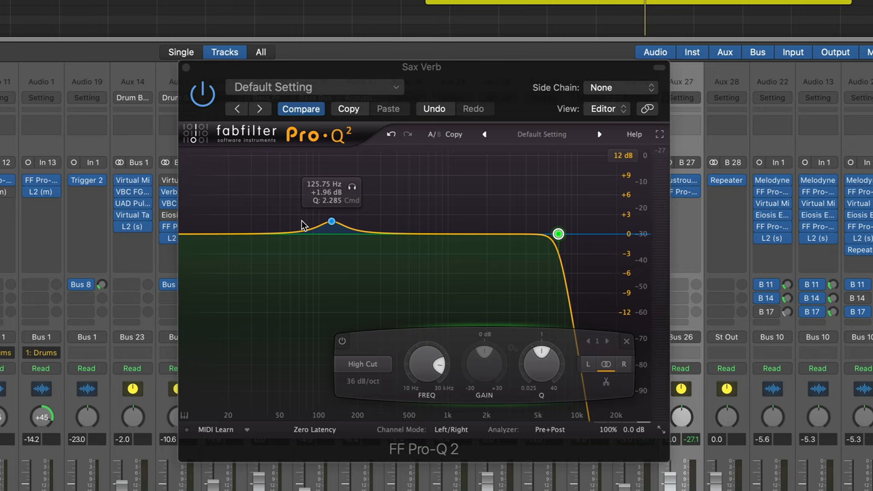
mouse_move(325, 238)
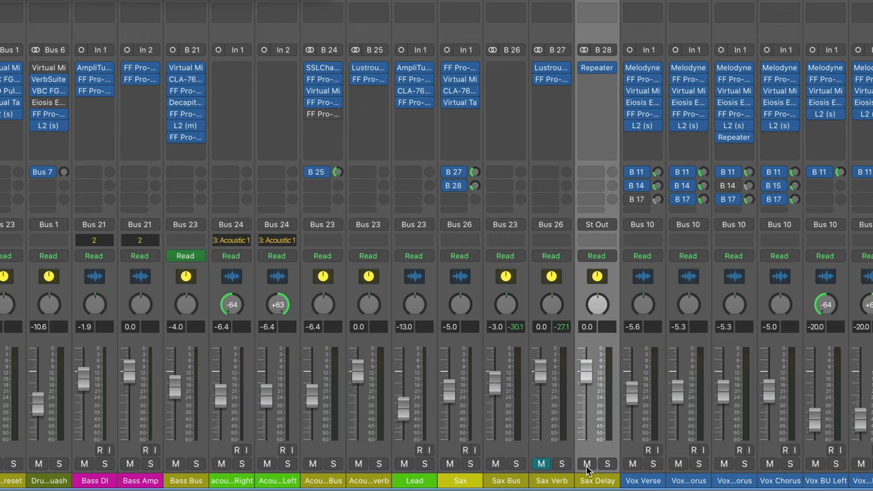
Audition the sax through its Sax Delay channel strip in the Mixer during playback
left_click(469, 464)
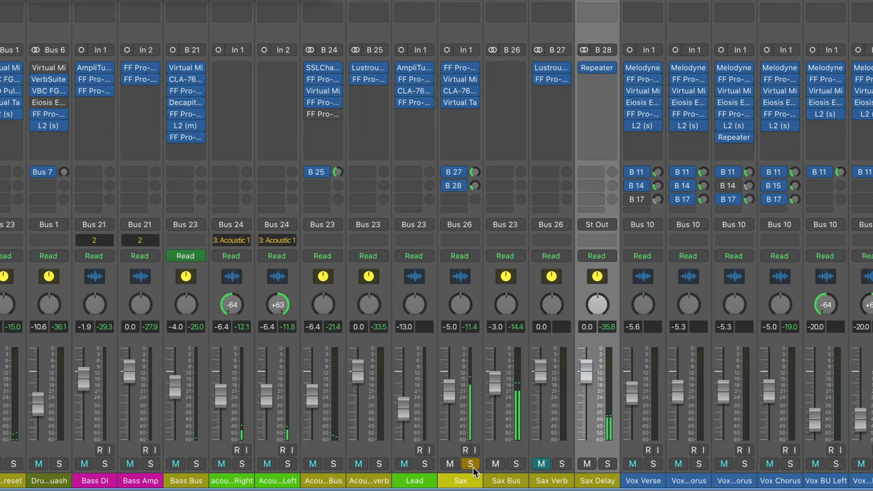